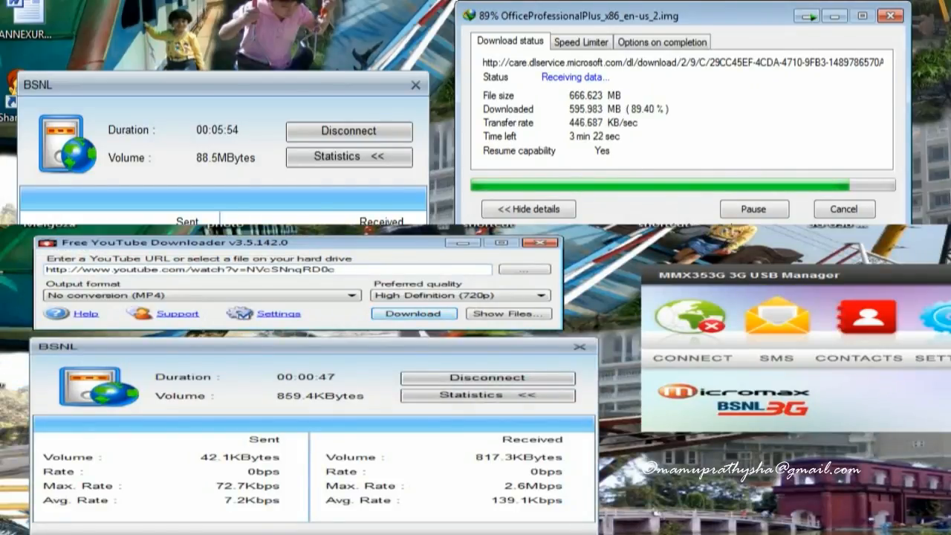
- Start downloading the entered YouTube video as MP4 at High Definition (720p)
{"action": "left_click", "coordinate": [413, 314]}
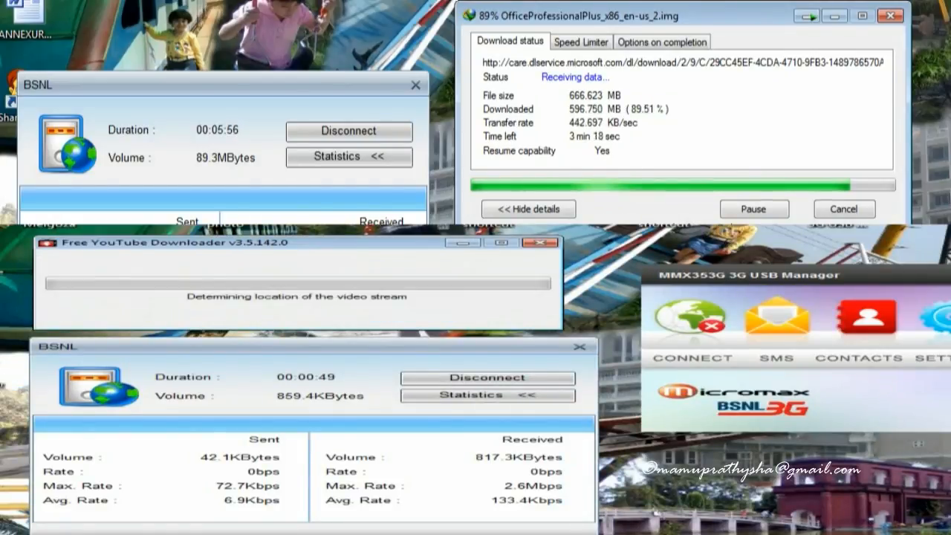